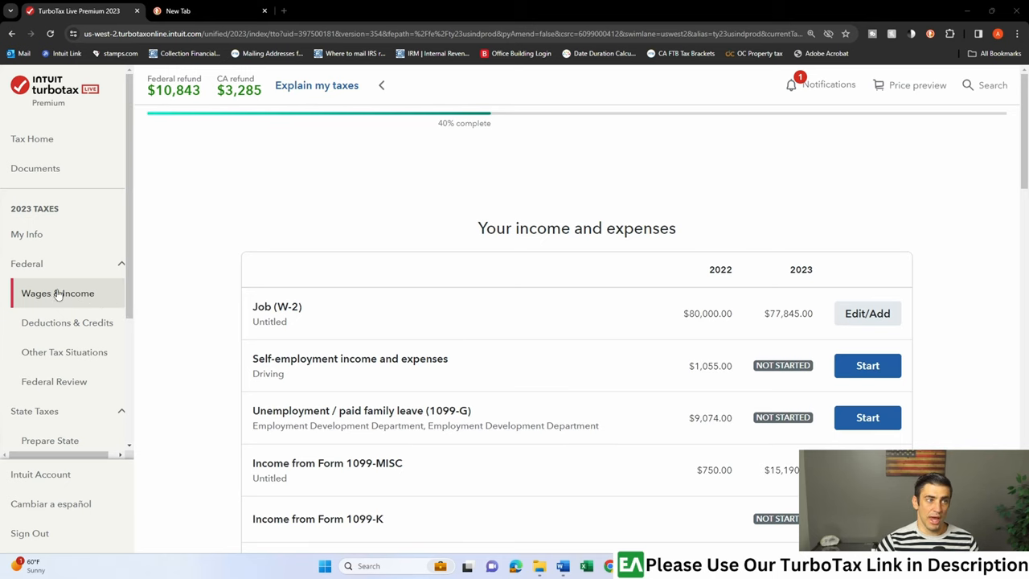
pyautogui.moveTo(629, 304)
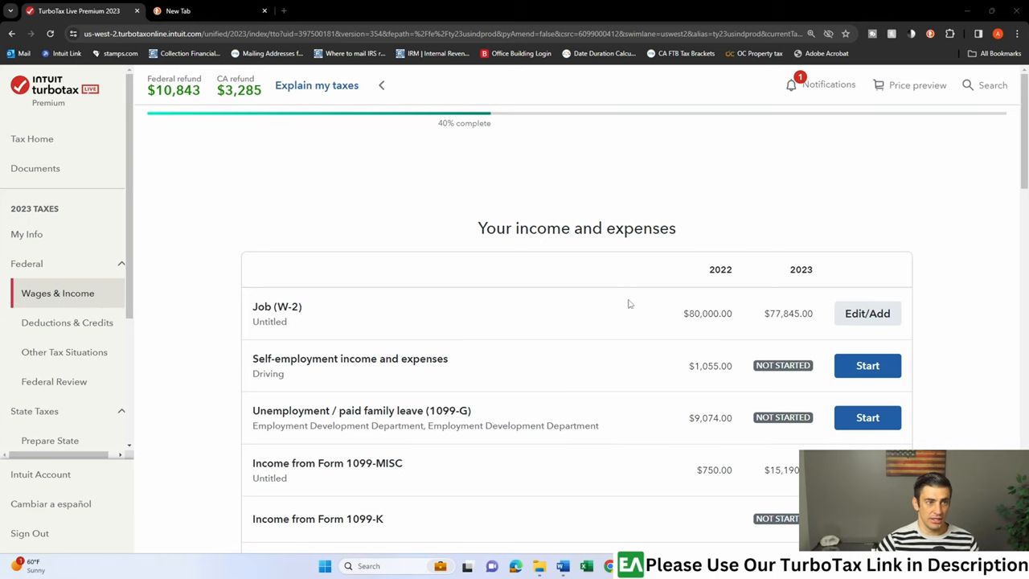
# Search income for 'hs' and revisit the 1099-SA, HSA, MSA topic under Less Common Income
pyautogui.scroll(-3)
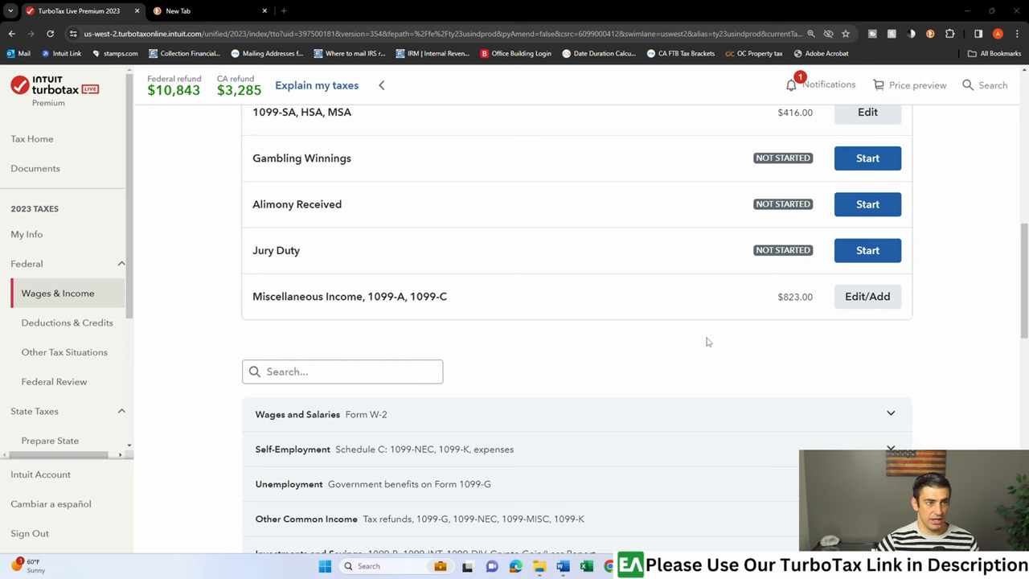
pyautogui.write('hsa')
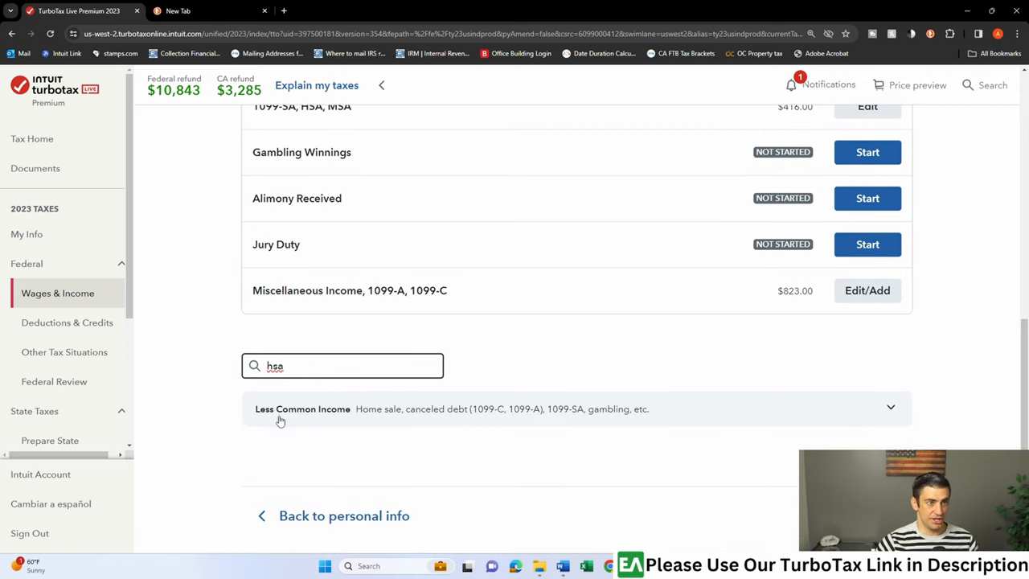
pyautogui.scroll(-3)
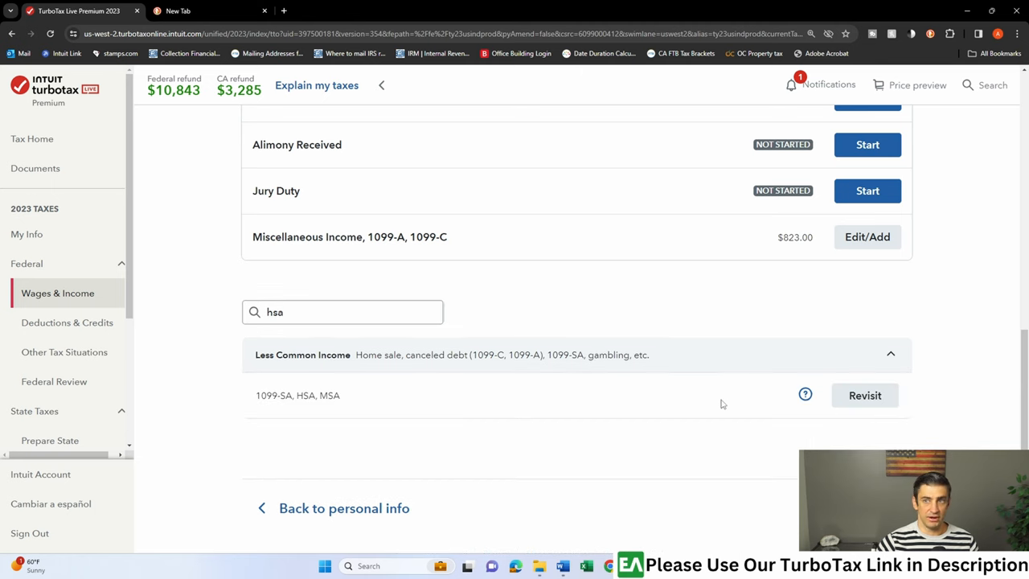
pyautogui.click(865, 395)
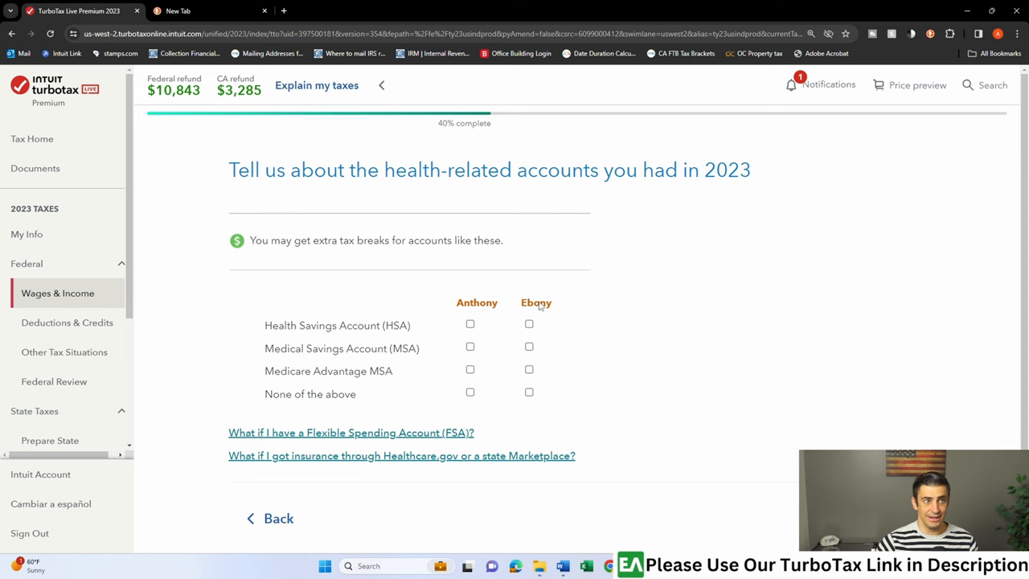
# Pass the health accounts question and add another 1099-SA beside the $415.94 Bank entry
pyautogui.click(470, 324)
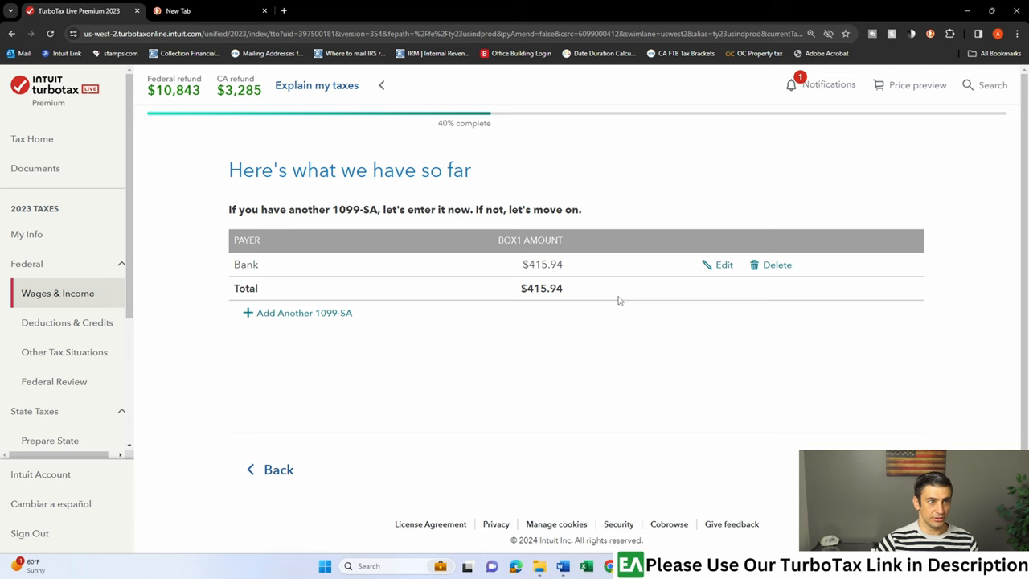
pyautogui.click(303, 313)
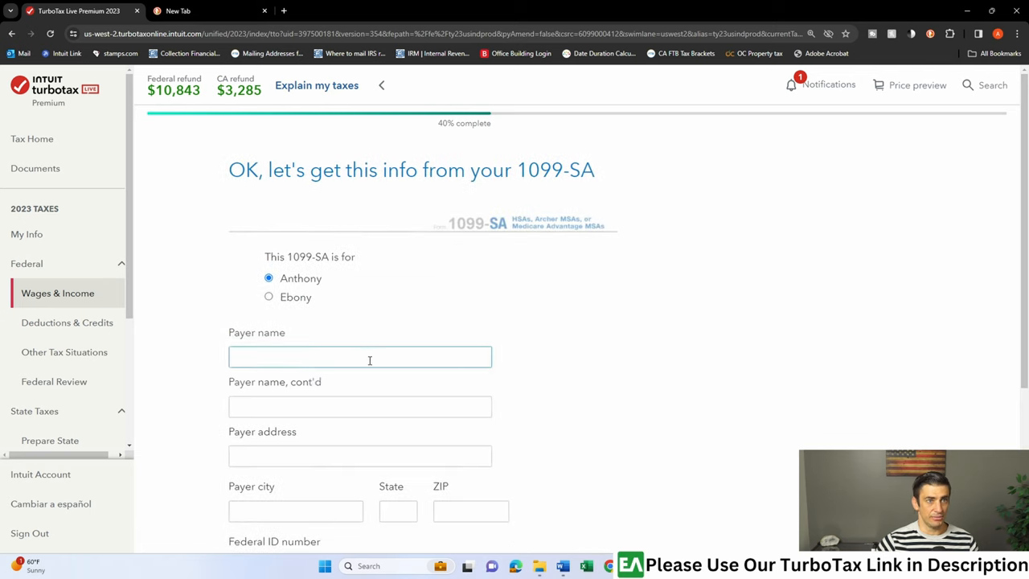
# Enter payer Bank, 123 Main, ZIP 92260, federal ID 12-3456789, and submit
pyautogui.scroll(-3)
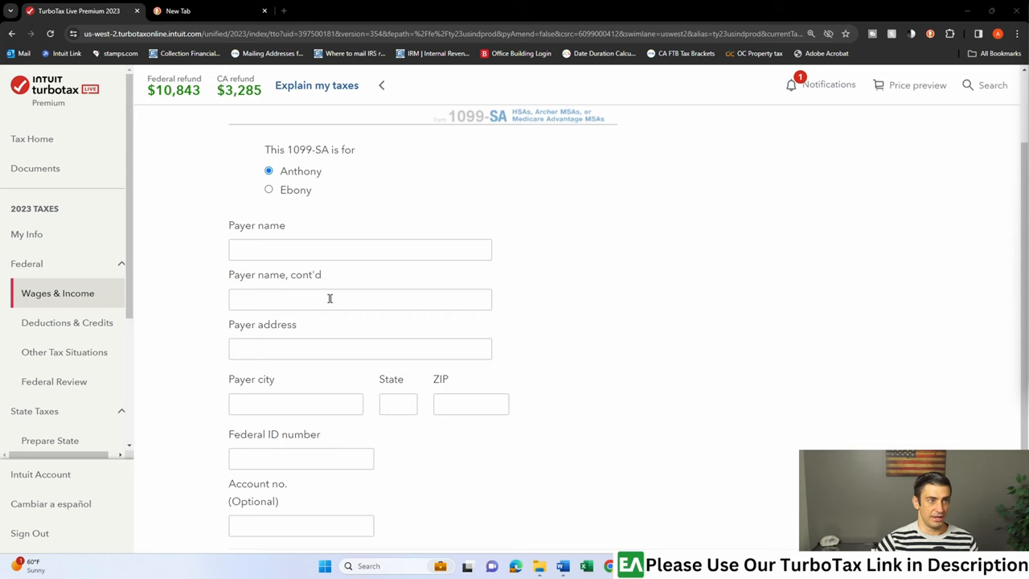
pyautogui.write('Bank')
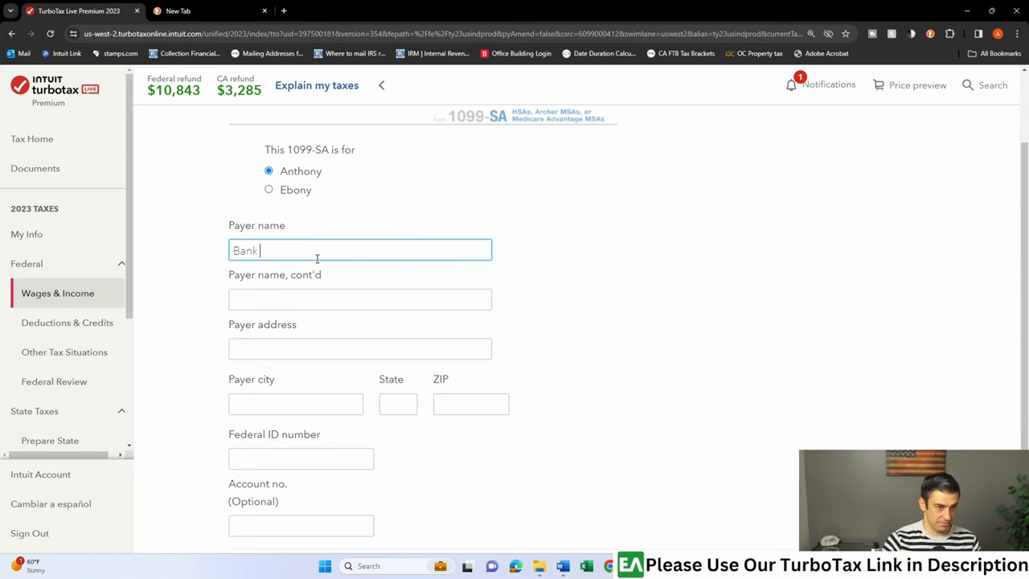
pyautogui.click(360, 349)
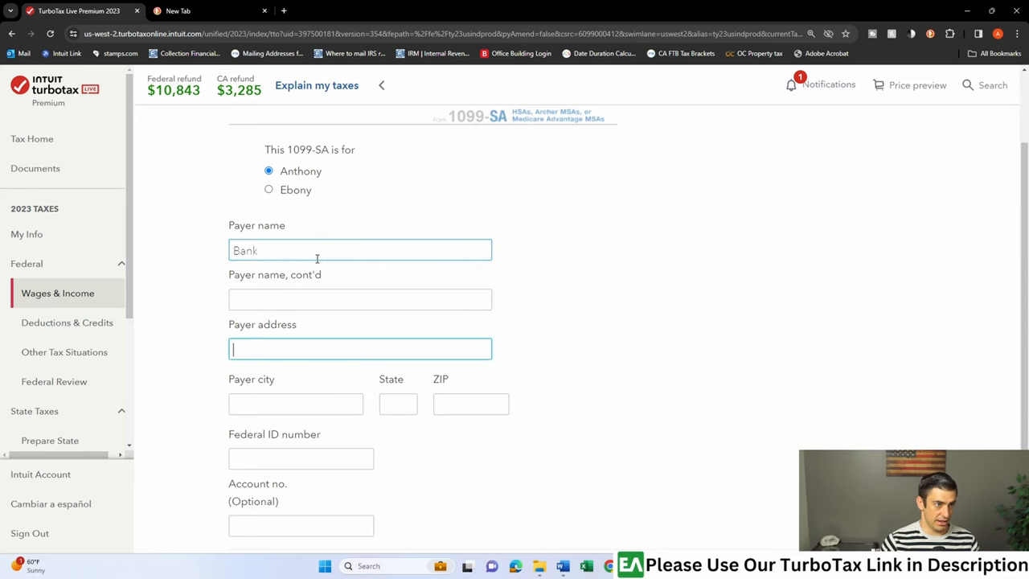
pyautogui.write('123 MKain')
pyautogui.click(296, 404)
pyautogui.write('newport')
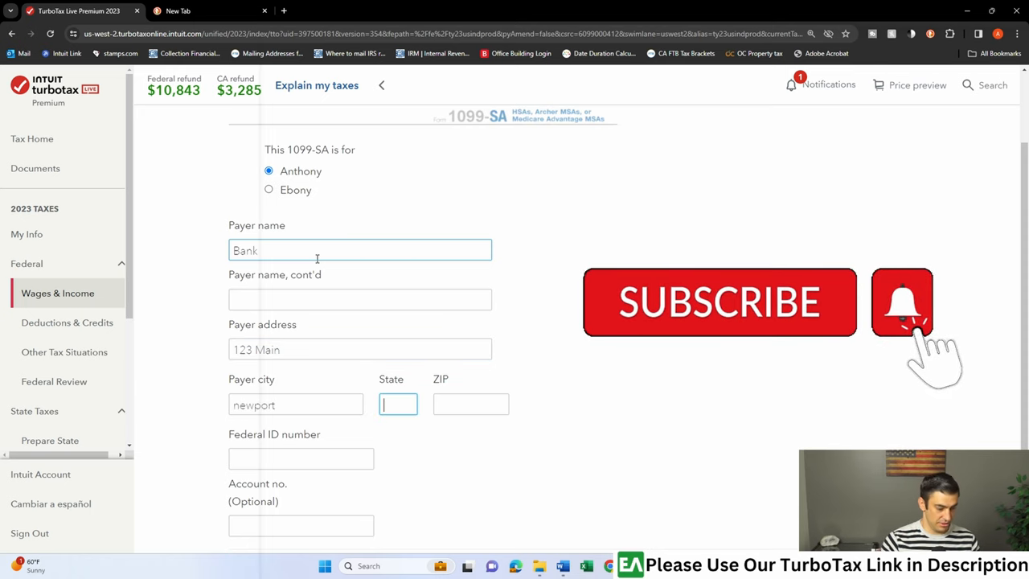
pyautogui.write('92260')
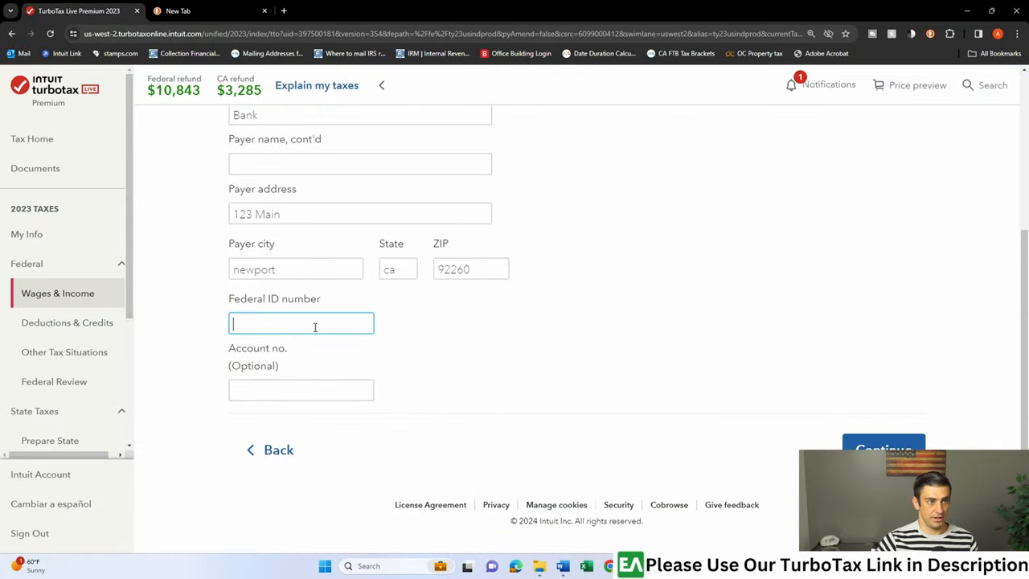
pyautogui.write('12-3456789')
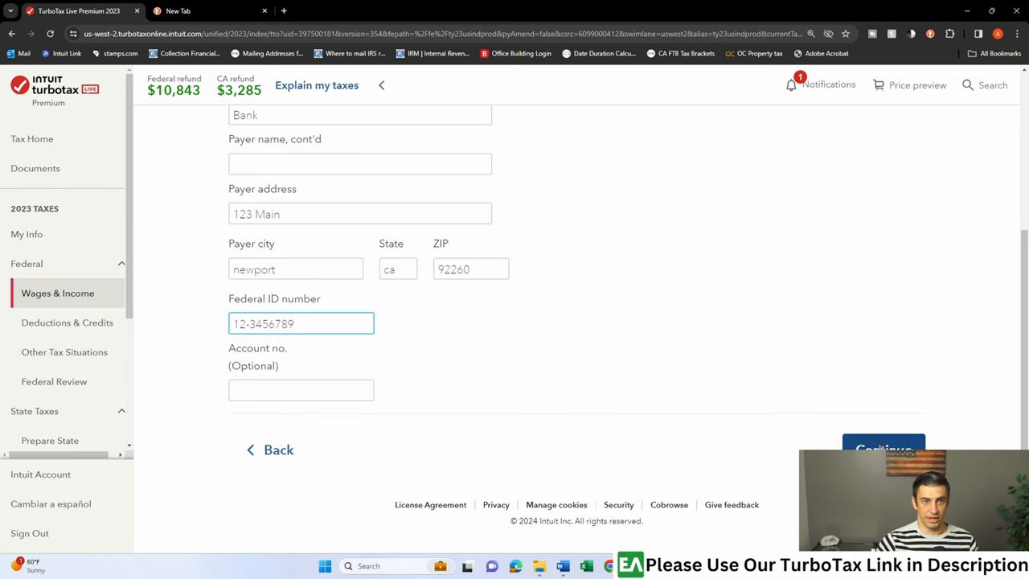
pyautogui.click(883, 449)
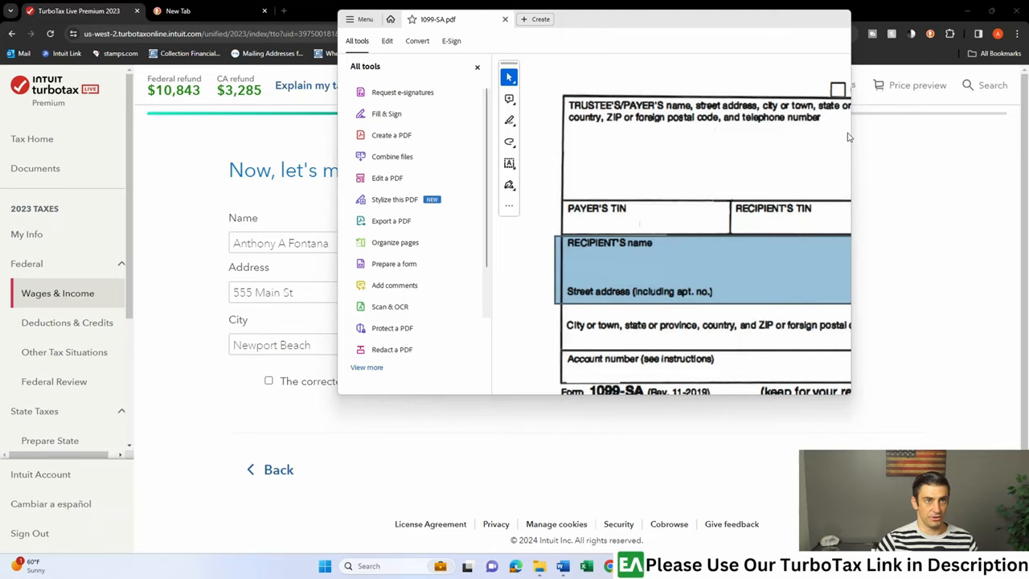
# Check the recipient section of 1099-SA.pdf in Adobe Acrobat
pyautogui.click(505, 19)
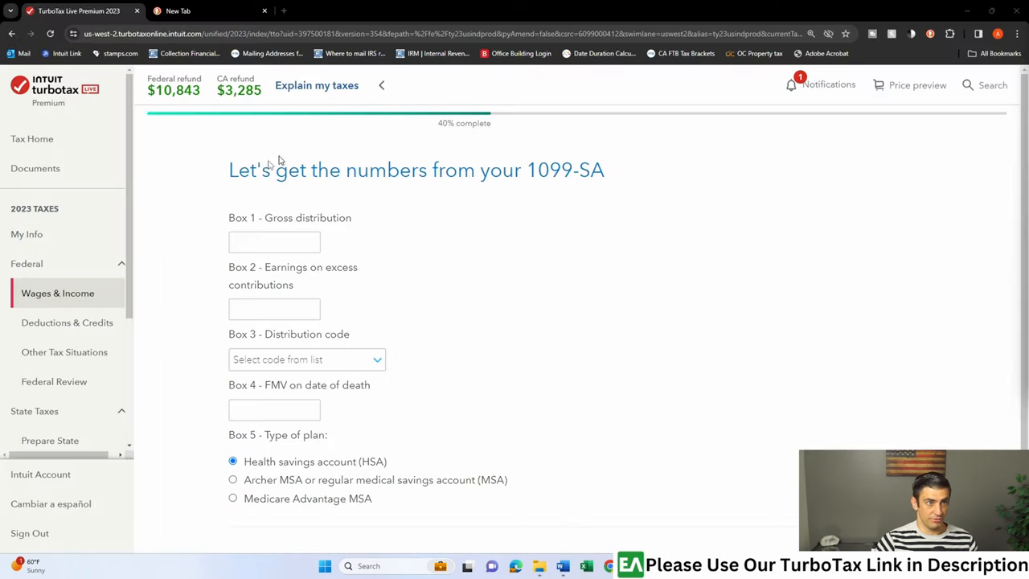
# Enter 415.94 as the Box 1 gross distribution
pyautogui.write('415.9')
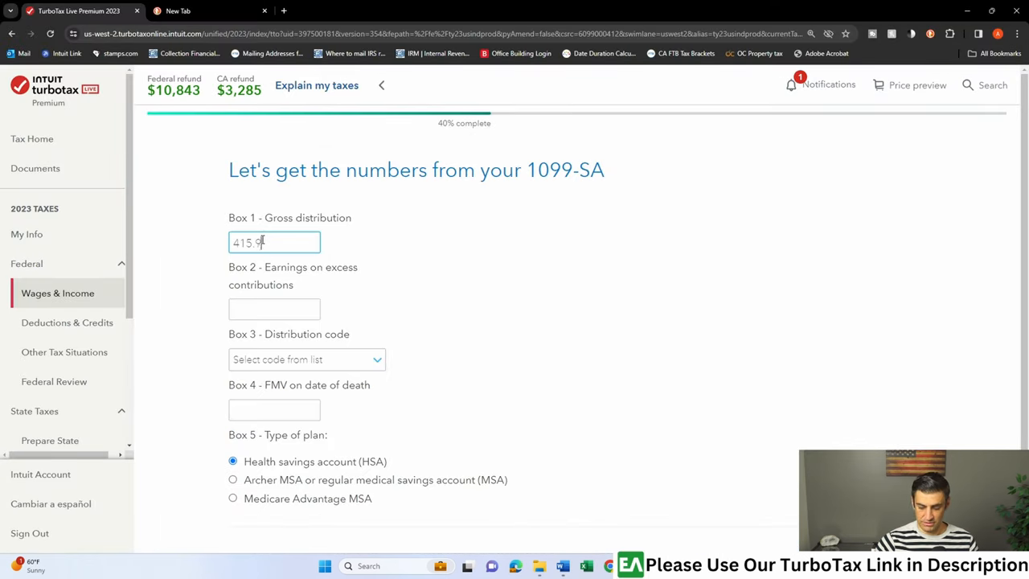
pyautogui.scroll(-3)
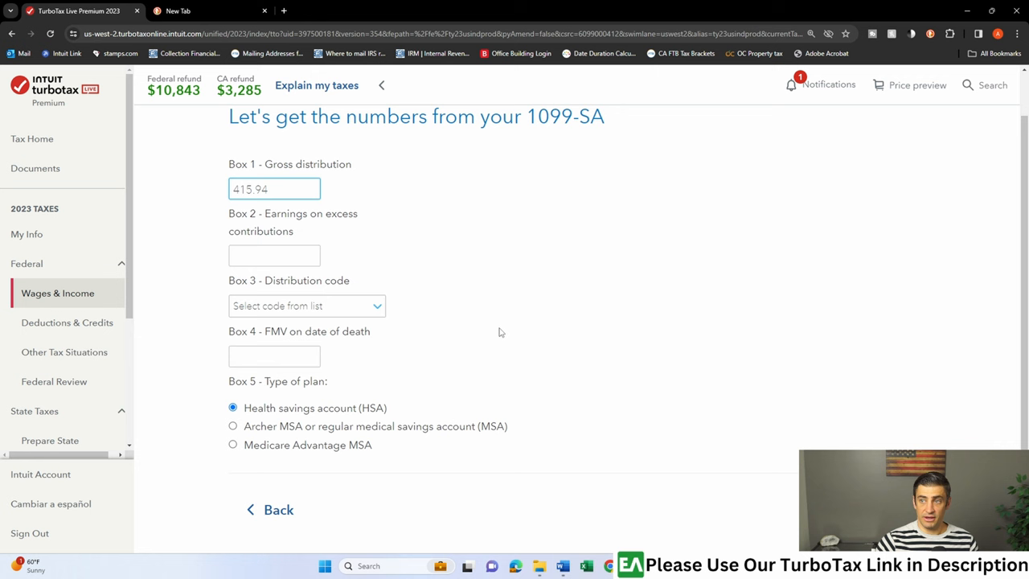
pyautogui.click(273, 356)
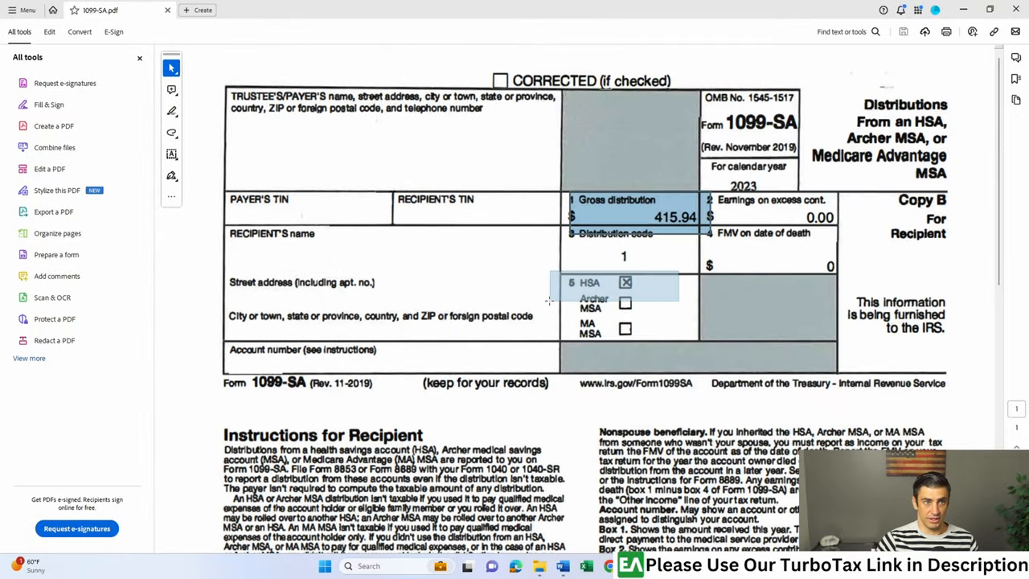
# Review boxes 1, 3 and 5 on the 1099-SA PDF in Acrobat
pyautogui.click(78, 10)
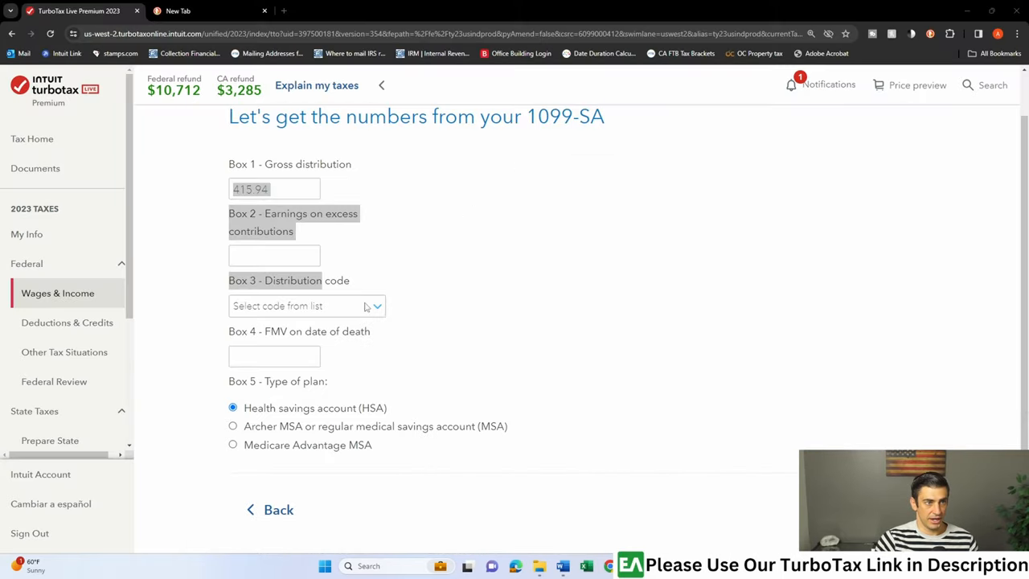
# Choose the Box 3 distribution code and submit the 1099-SA boxes
pyautogui.click(307, 306)
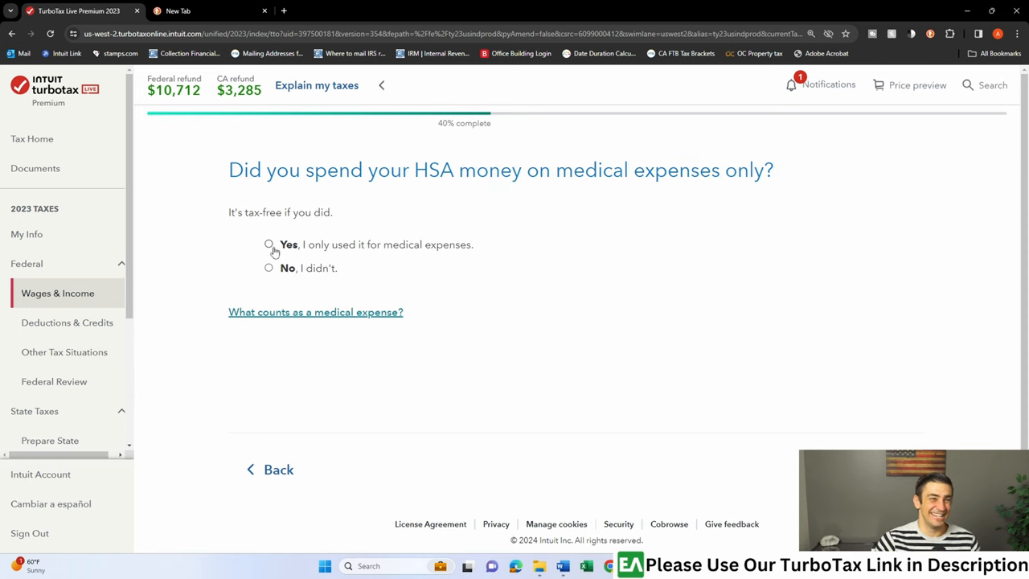
# Answer 'Yes, I only used it for medical expenses' for the HSA money
pyautogui.click(269, 244)
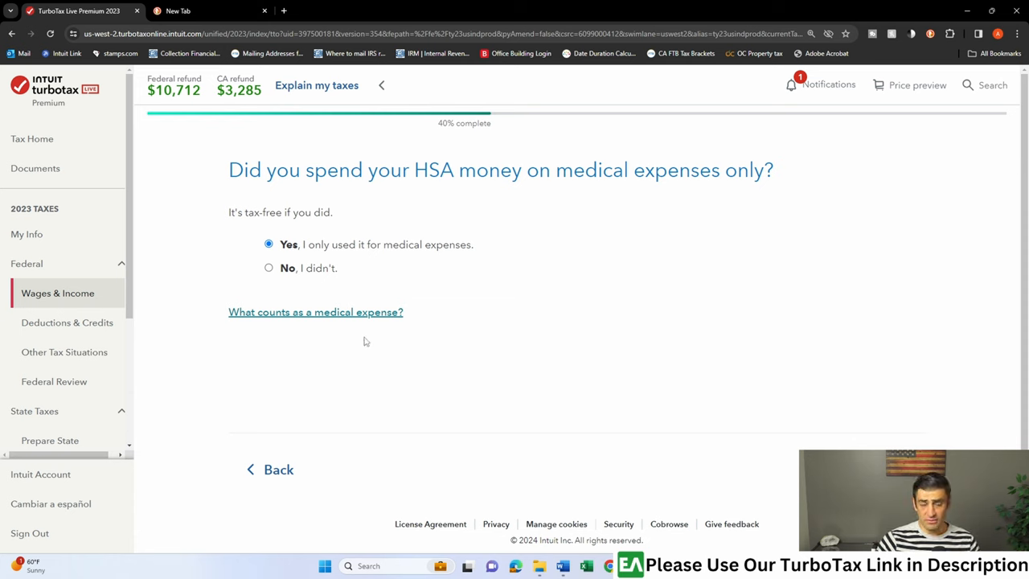
pyautogui.moveTo(290, 339)
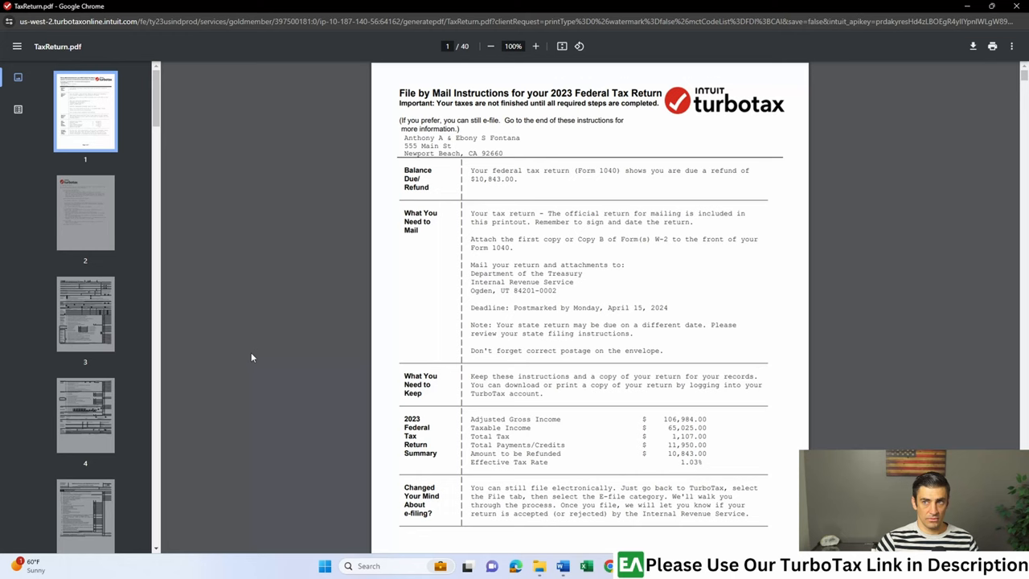
# Scroll TaxReturn.pdf thumbnails to page 10 and open Form 8889
pyautogui.scroll(-3)
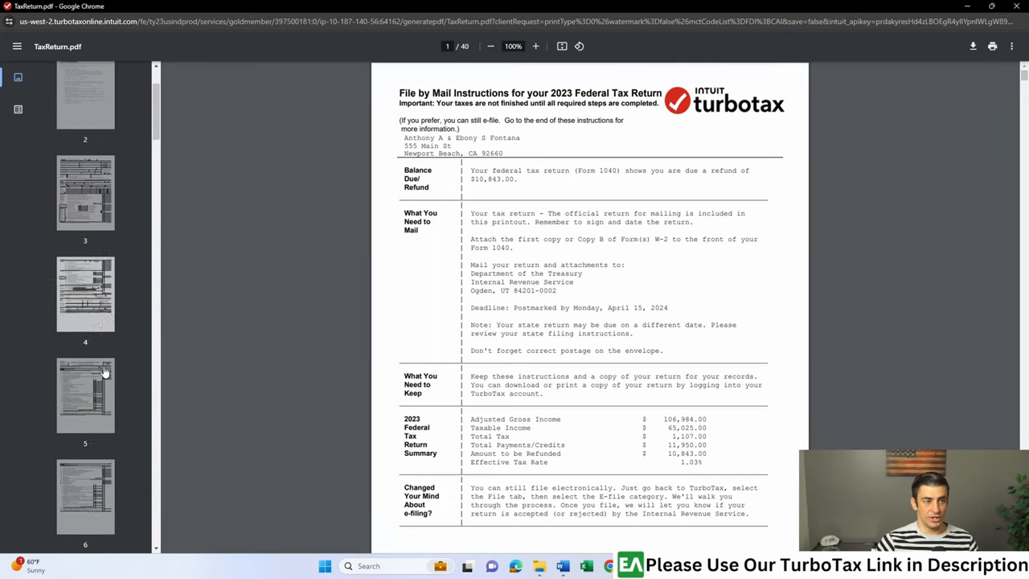
pyautogui.scroll(-3)
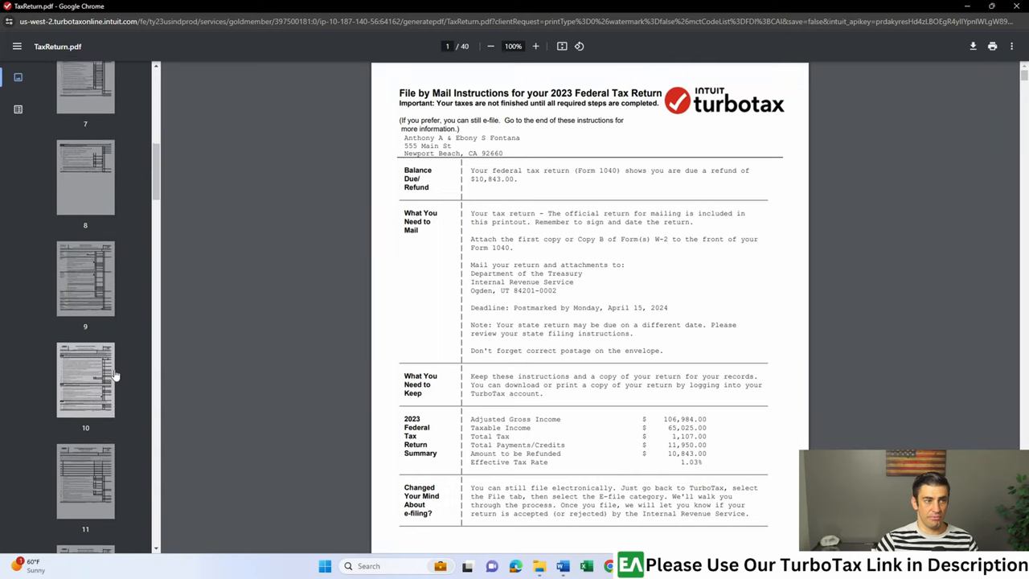
pyautogui.scroll(-3)
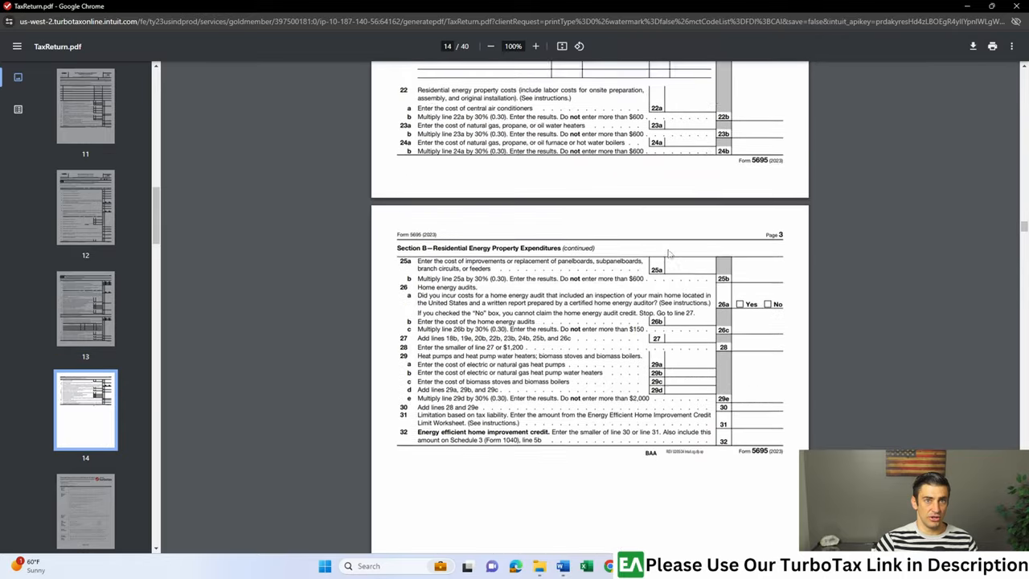
pyautogui.scroll(-3)
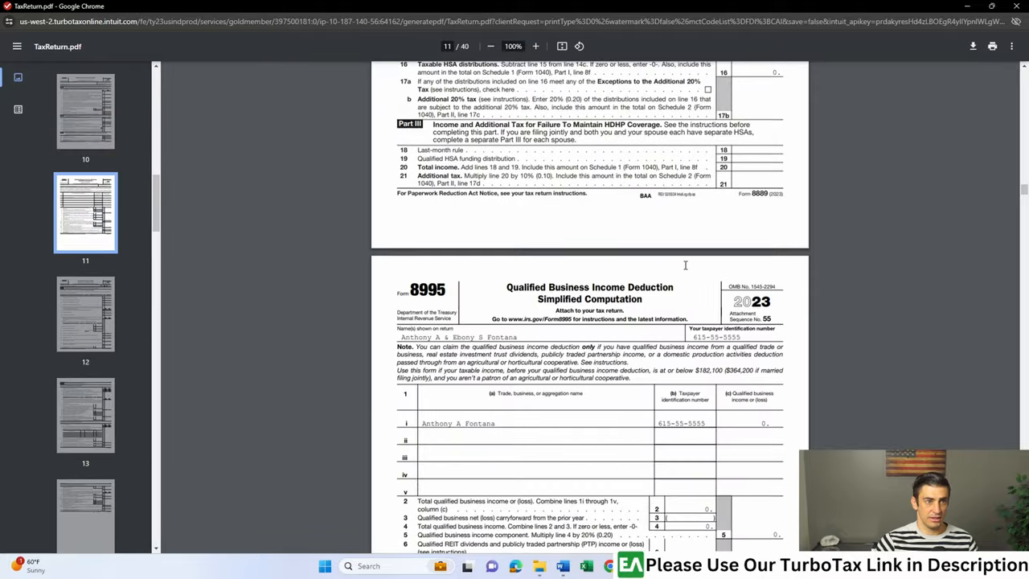
pyautogui.scroll(3)
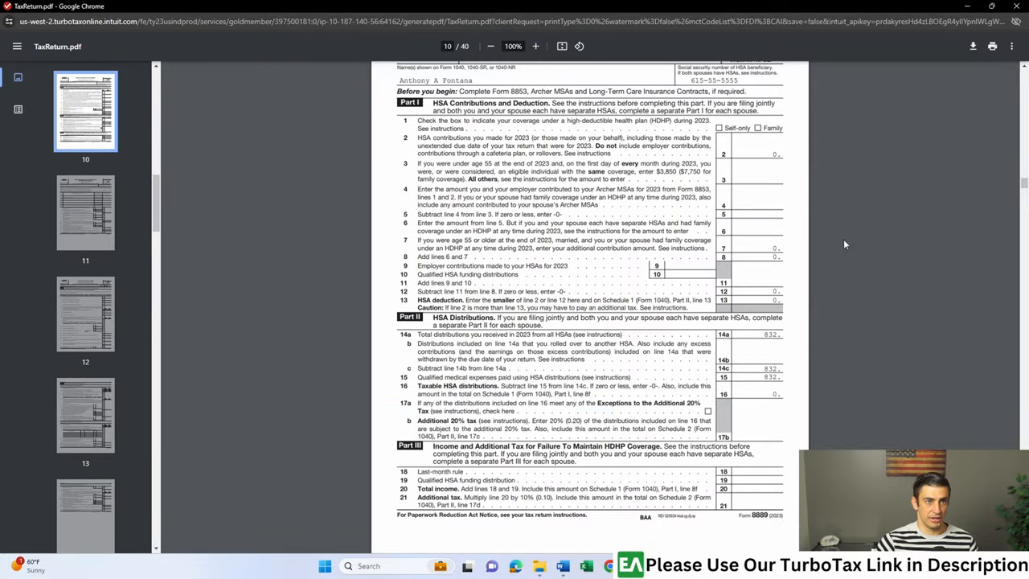
pyautogui.click(536, 46)
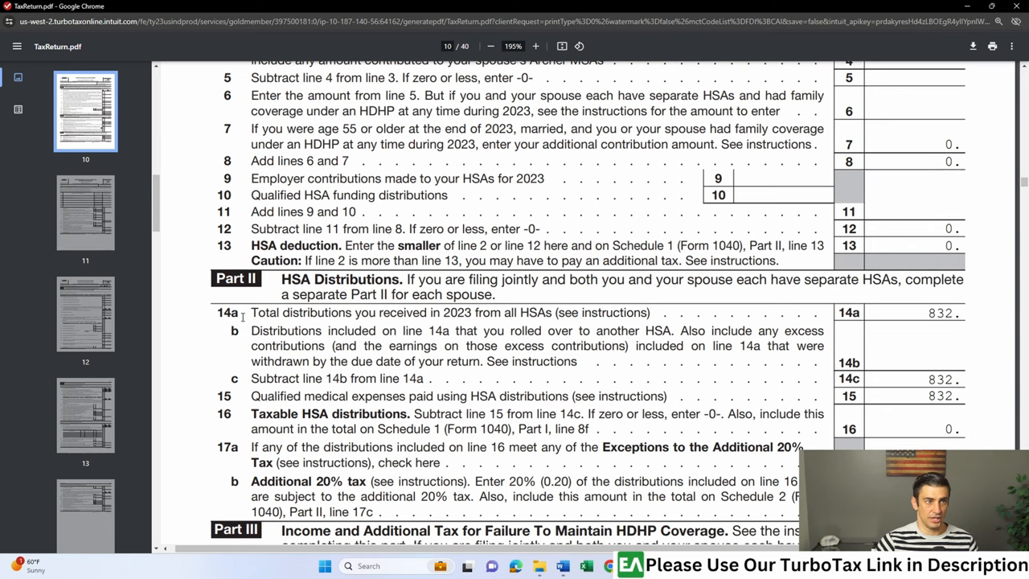
# Highlight Form 8889 lines 14a and 15 (832 distributions, 832 medical expenses), checking with Calculator
pyautogui.moveTo(252, 313); pyautogui.dragTo(650, 312)
pyautogui.write('416')
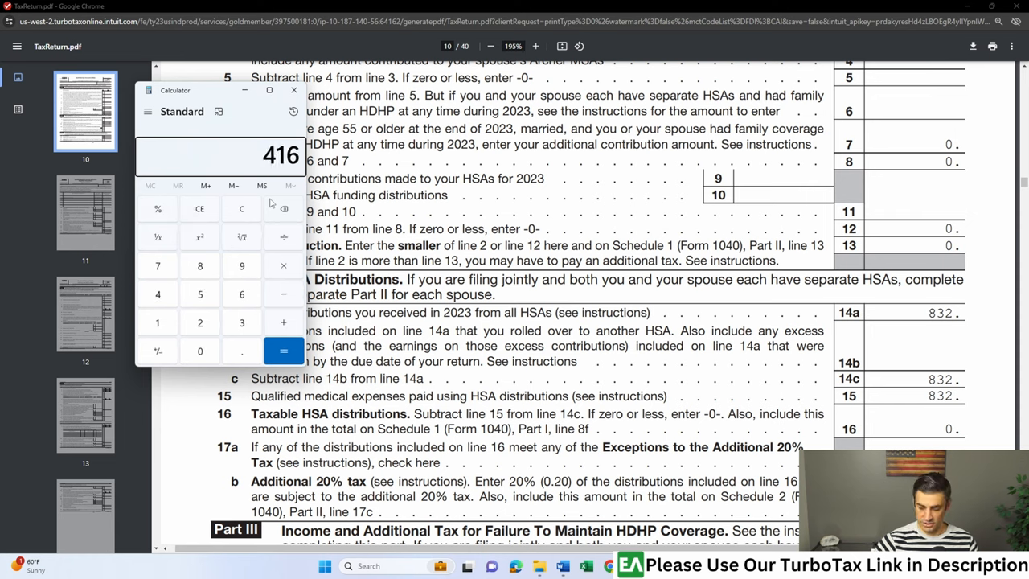
pyautogui.click(294, 89)
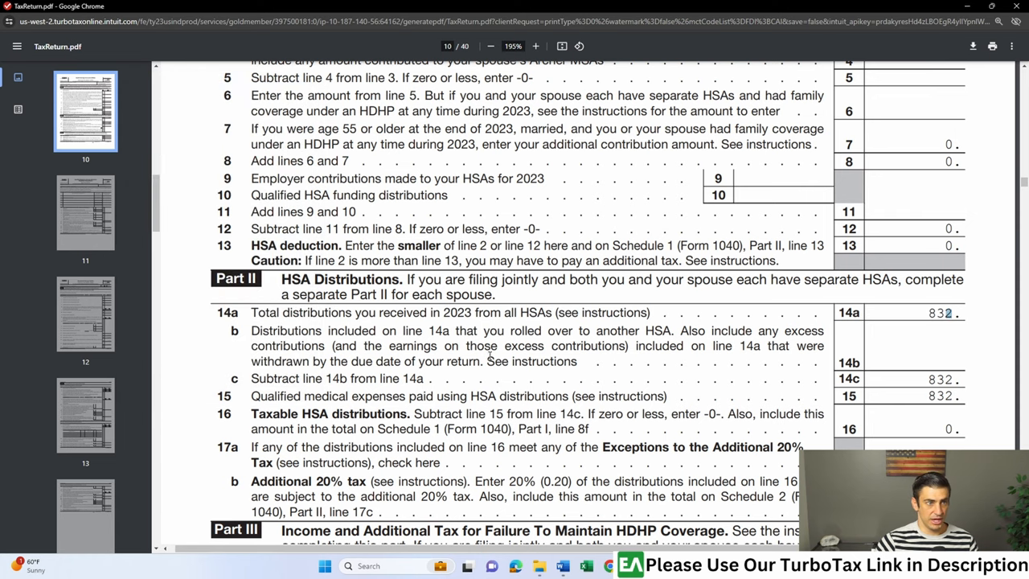
pyautogui.moveTo(313, 396); pyautogui.dragTo(667, 395)
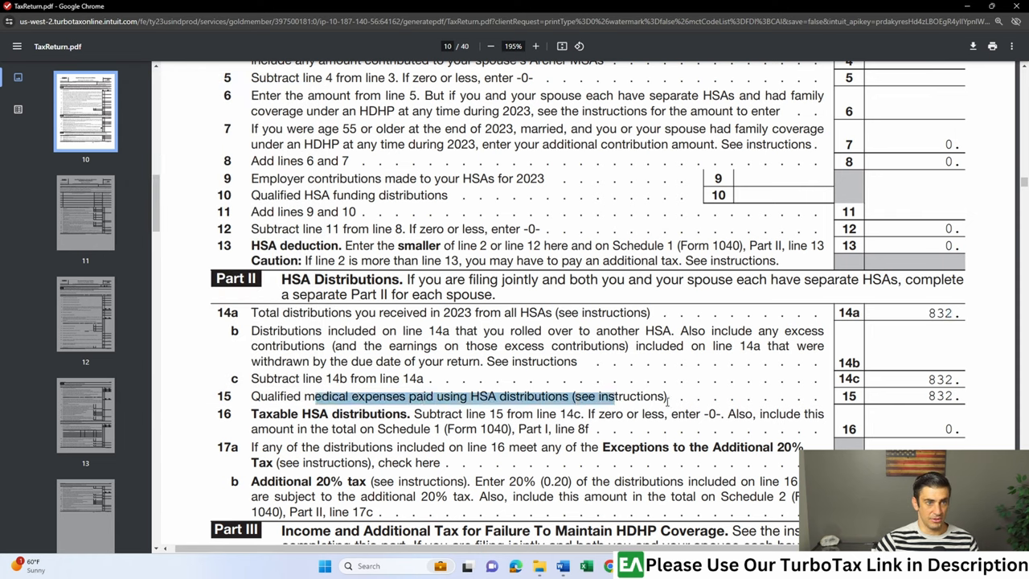